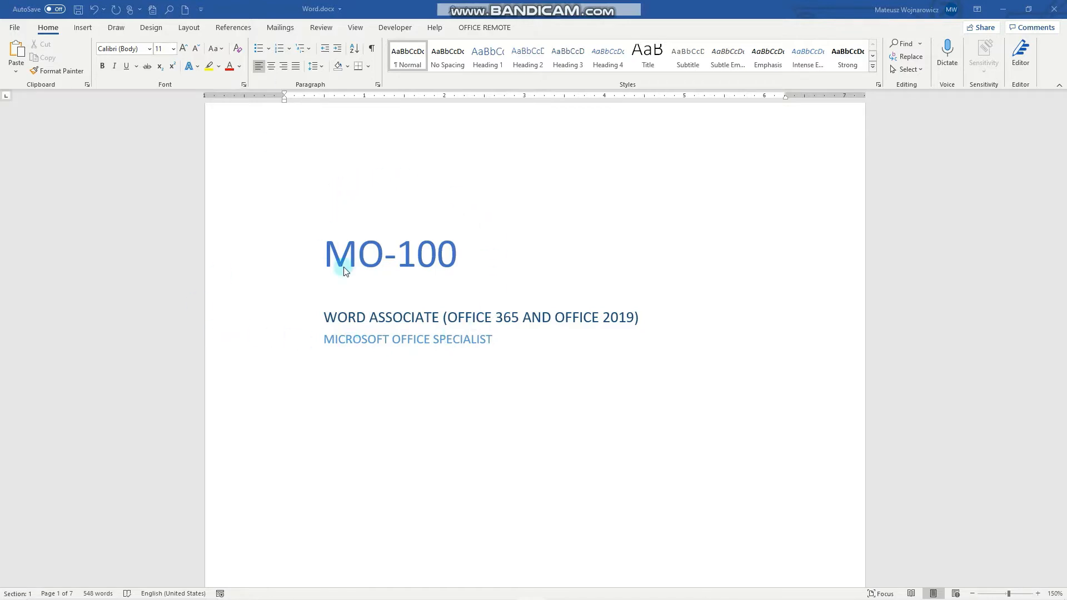
Step: Scroll to section 3's comma- and tab-separated Header/Value sample lines
{"action": "scroll", "scroll_direction": "down", "scroll_amount": 3}
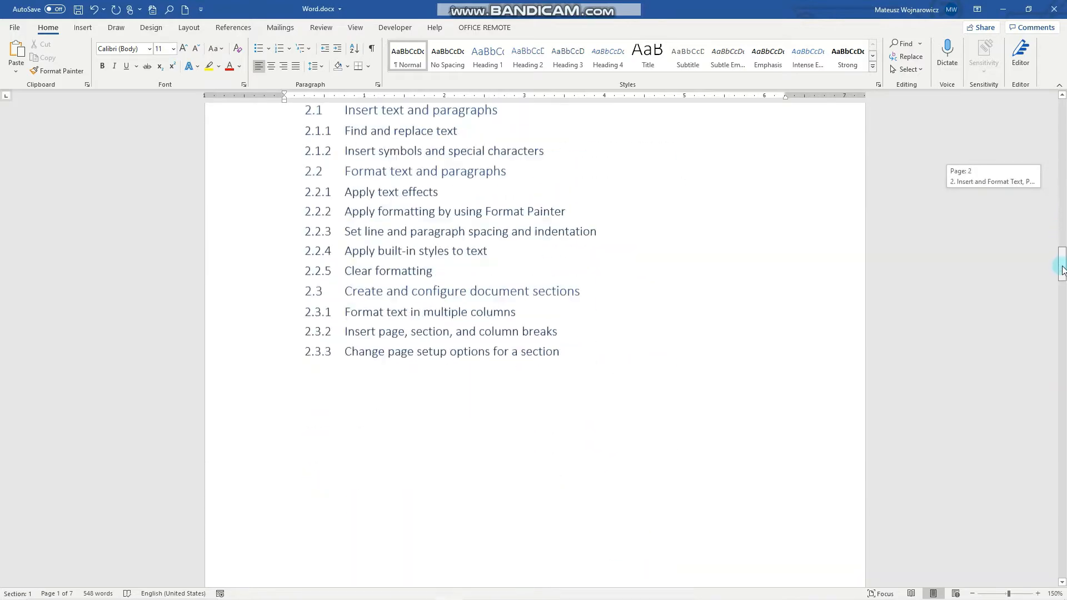
{"action": "scroll", "scroll_direction": "down", "scroll_amount": 3}
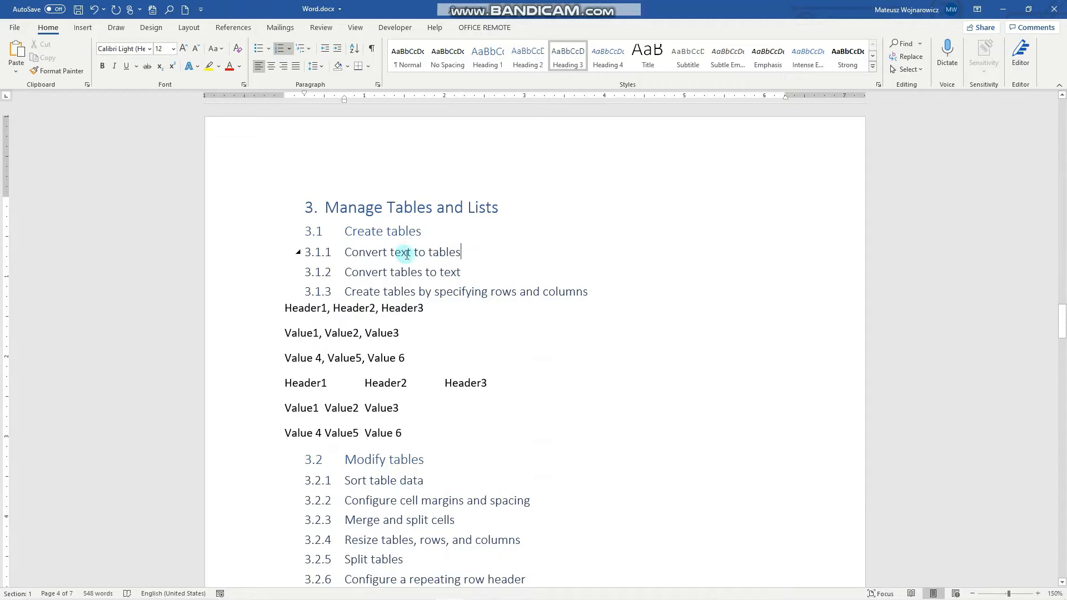
{"action": "mouse_move", "coordinate": [432, 252]}
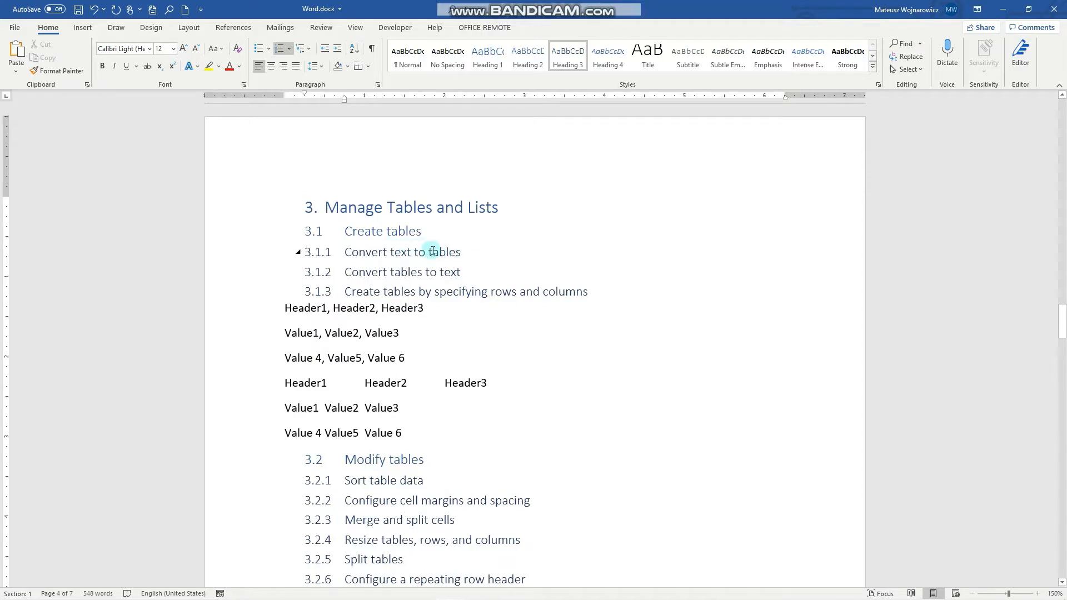
{"action": "left_click", "coordinate": [387, 271]}
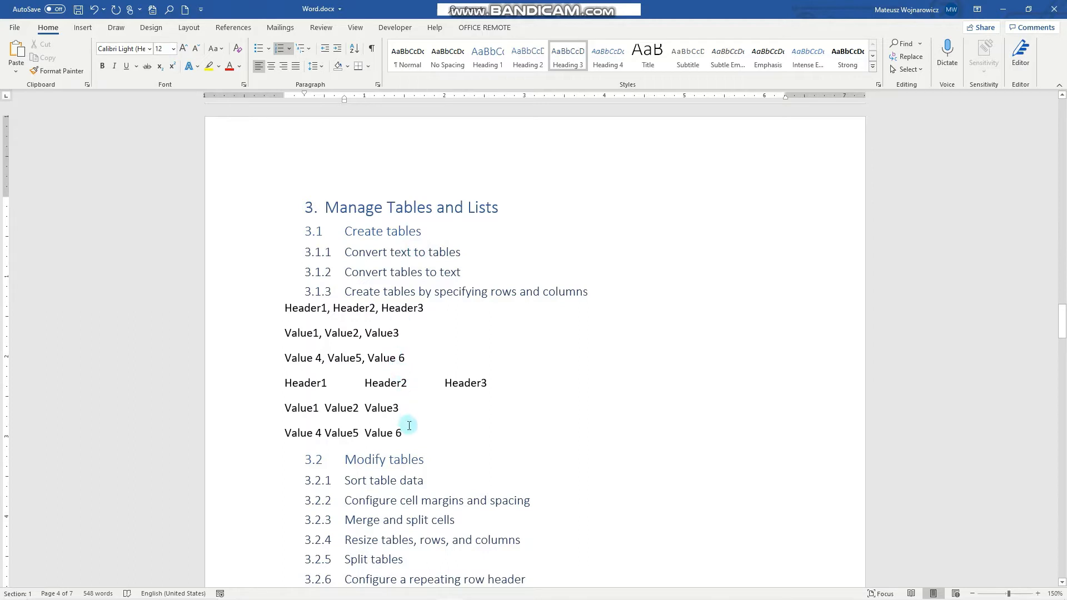
Step: Turn on Show/Hide ¶ to display tab arrows and paragraph marks in the samples
{"action": "left_click", "coordinate": [403, 433]}
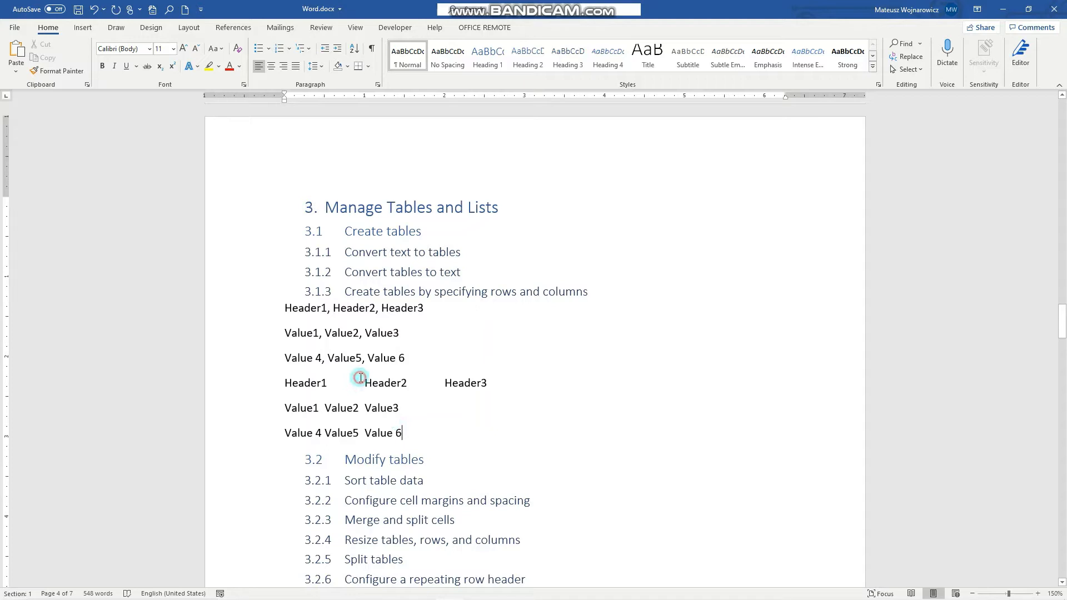
{"action": "double_click", "coordinate": [345, 387]}
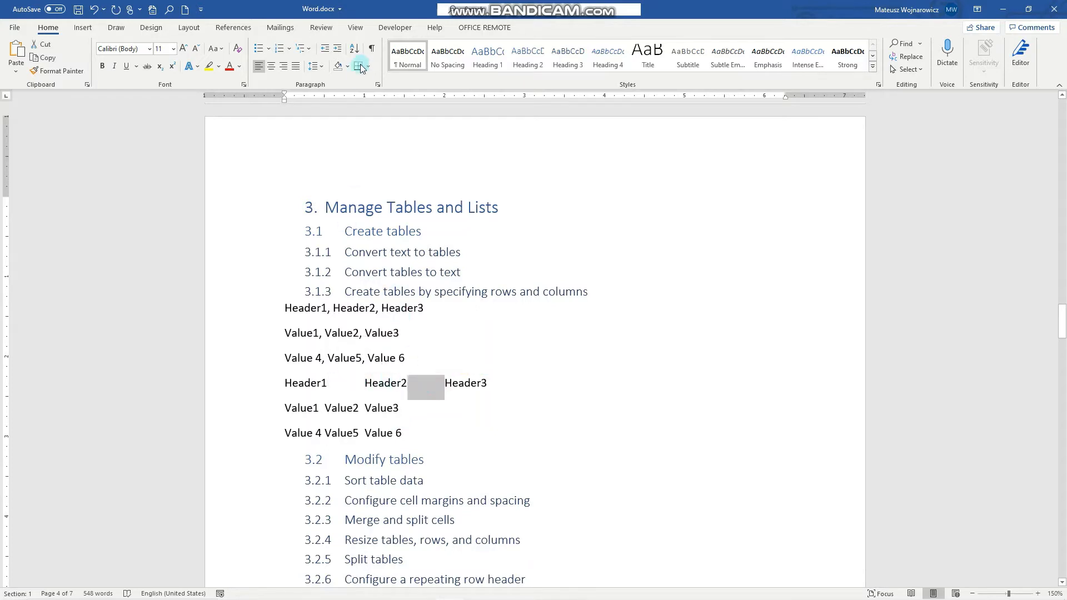
{"action": "mouse_move", "coordinate": [371, 49]}
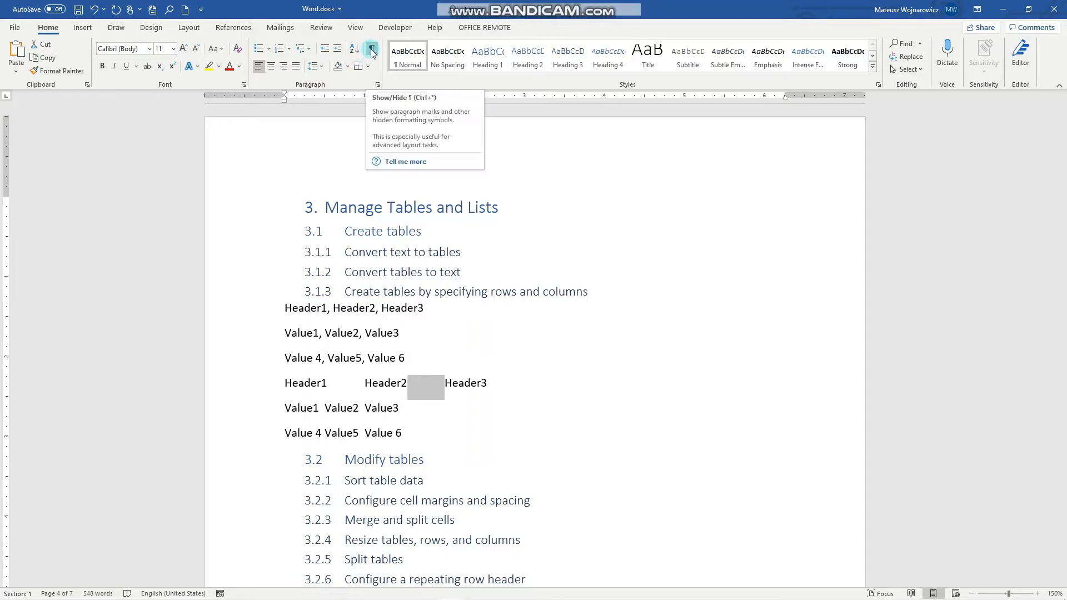
{"action": "left_click", "coordinate": [370, 49]}
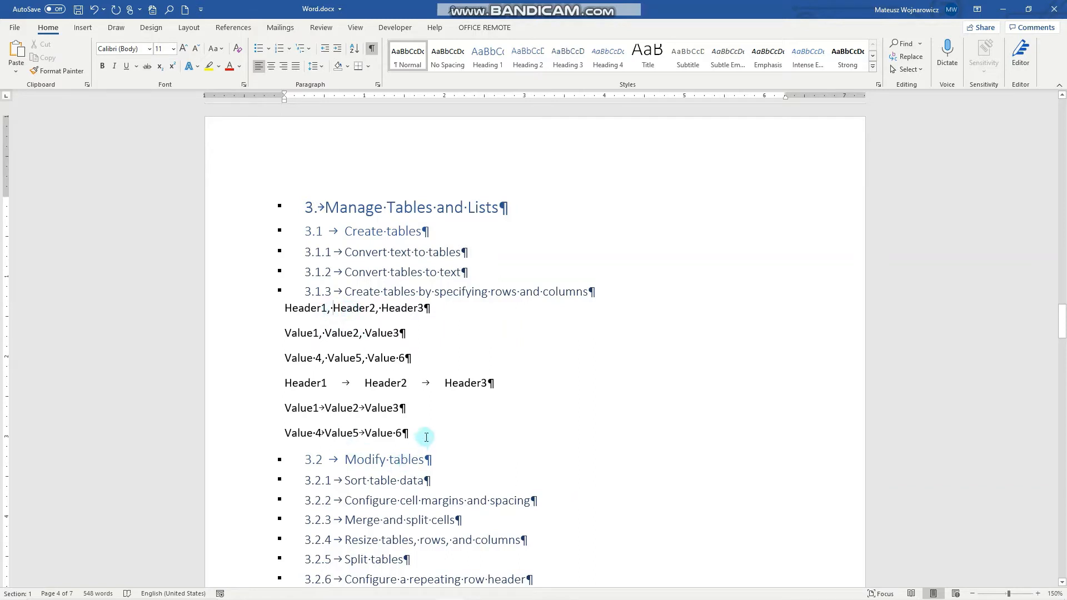
Step: Convert the three tab-separated lines into a table, keeping Fixed column width and Tabs
{"action": "left_click_drag", "start_coordinate": [285, 382], "coordinate": [408, 433]}
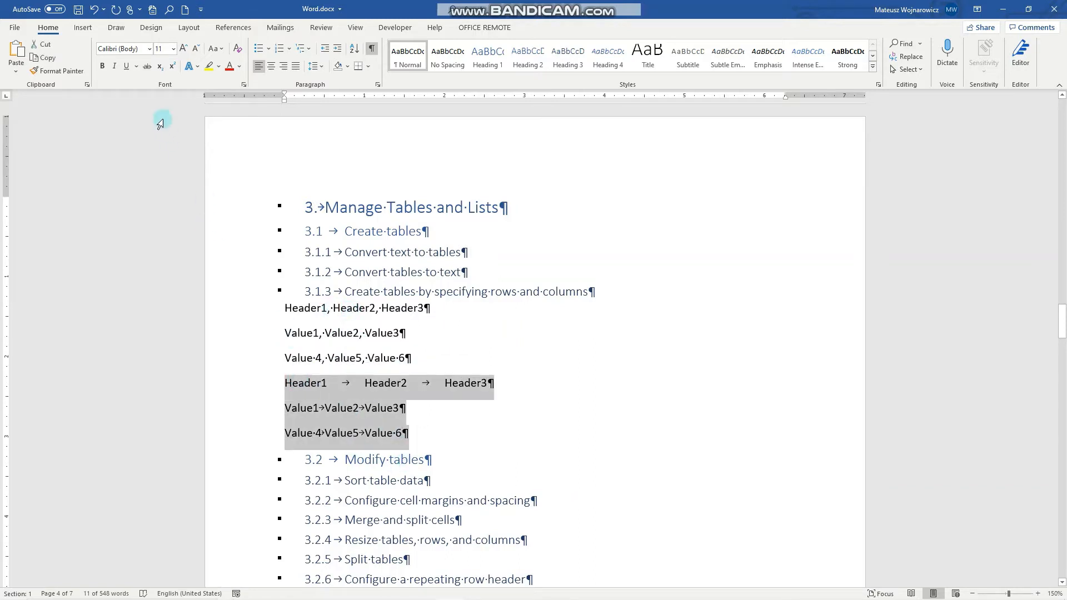
{"action": "left_click", "coordinate": [82, 27]}
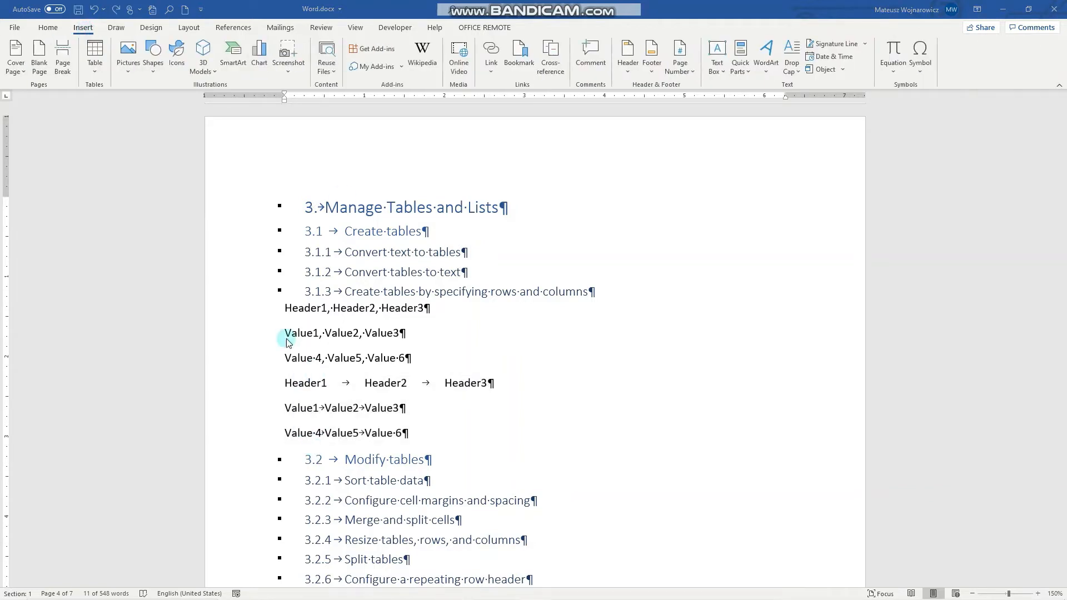
{"action": "left_click", "coordinate": [94, 55]}
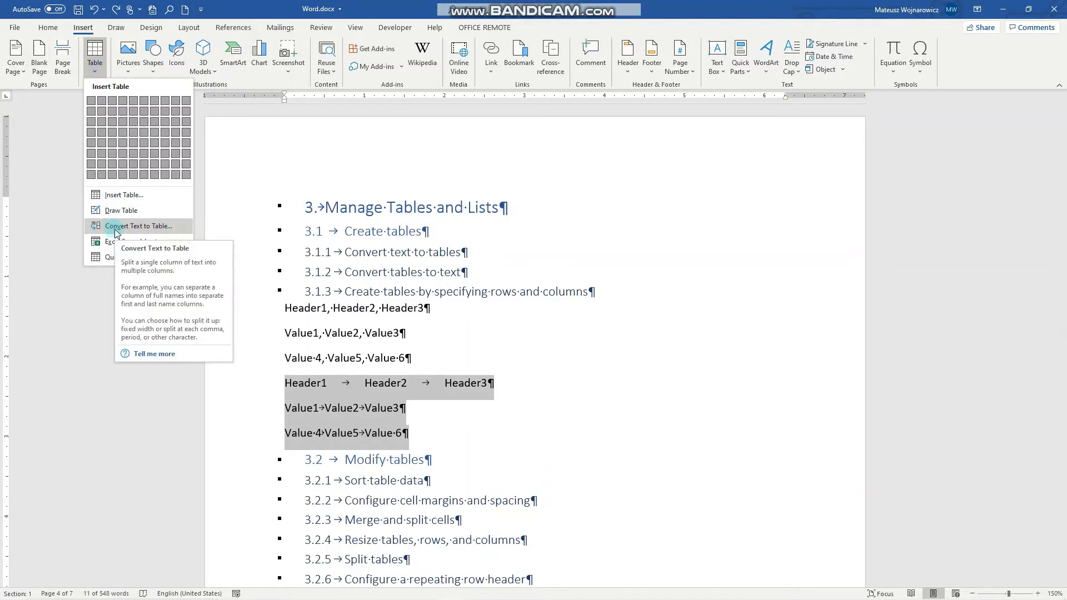
{"action": "left_click", "coordinate": [140, 226]}
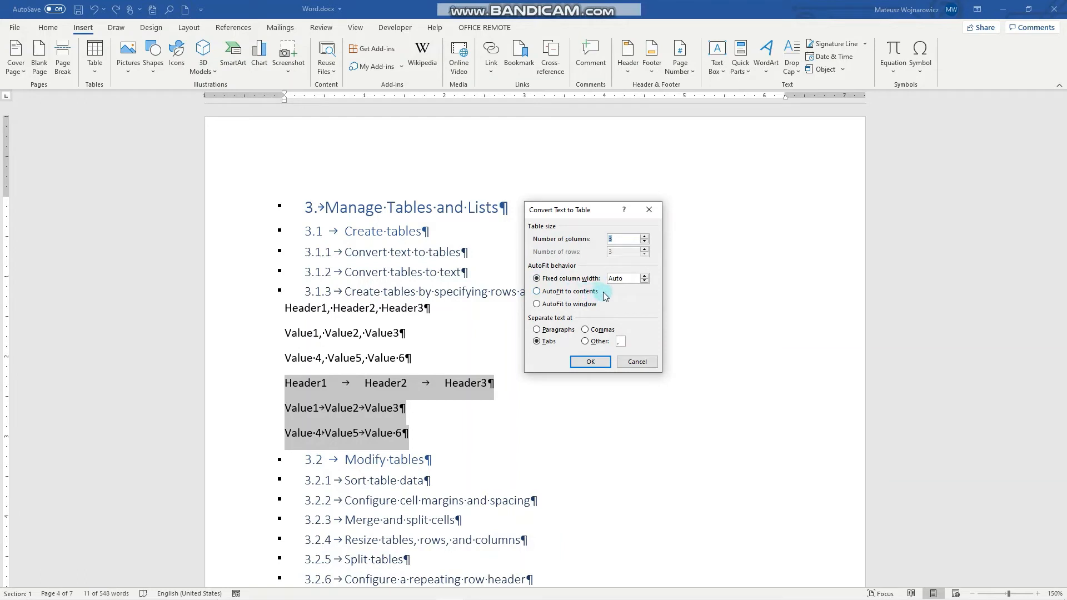
{"action": "left_click", "coordinate": [537, 278]}
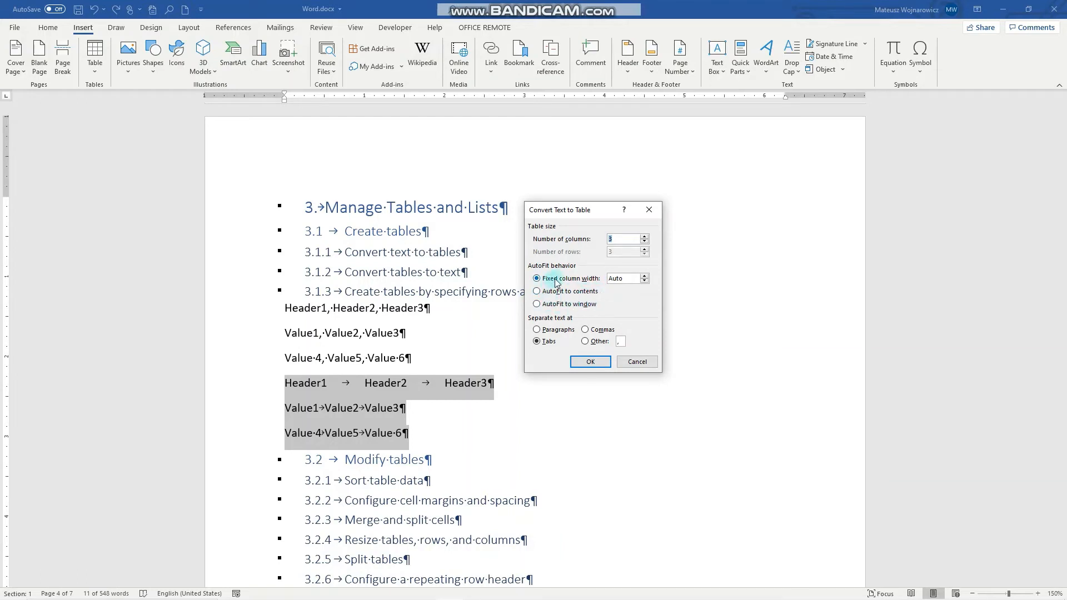
{"action": "mouse_move", "coordinate": [564, 289]}
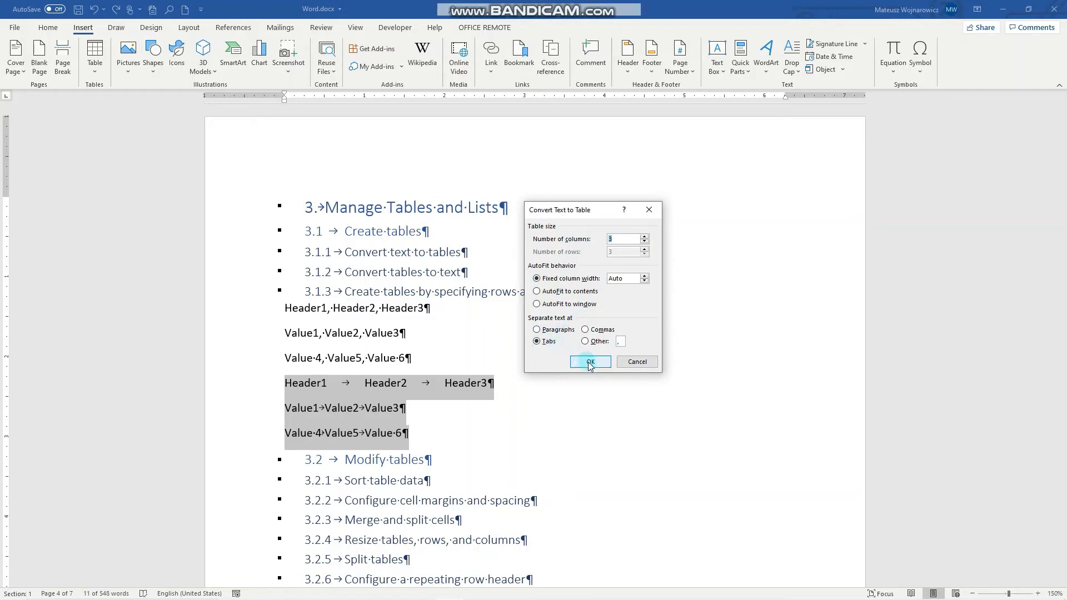
{"action": "left_click", "coordinate": [589, 361]}
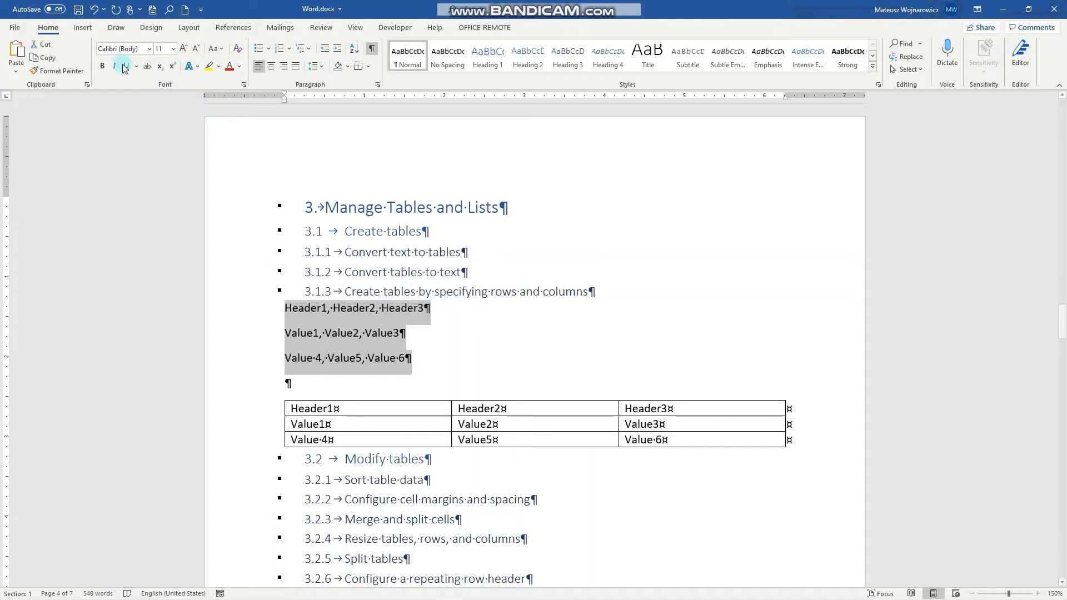
Step: Convert the comma-separated Header/Value lines into a 3-column table separated at Commas
{"action": "left_click", "coordinate": [82, 28]}
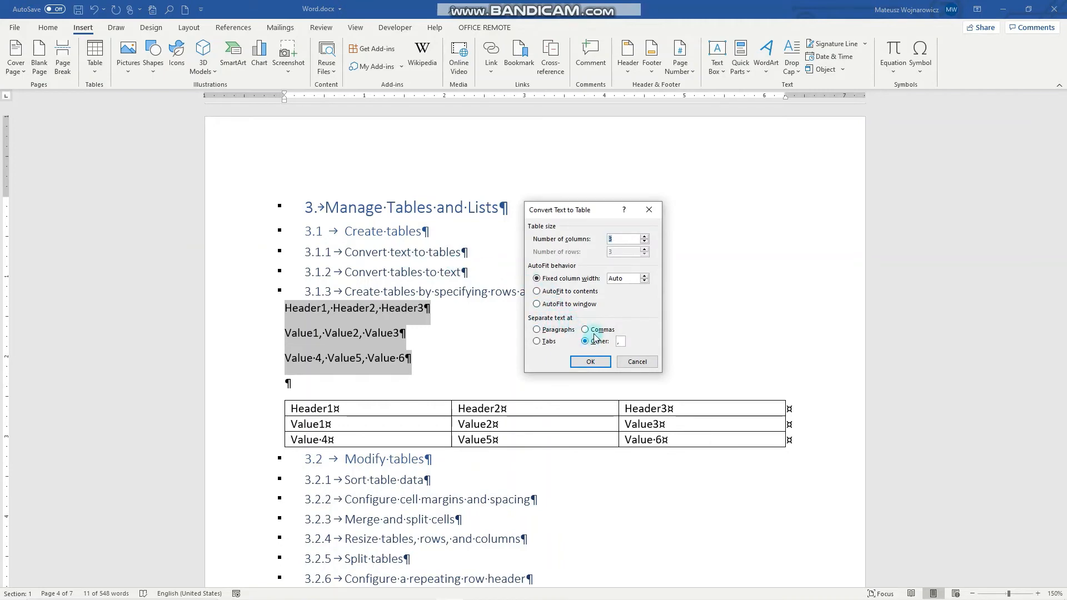
{"action": "left_click", "coordinate": [584, 330]}
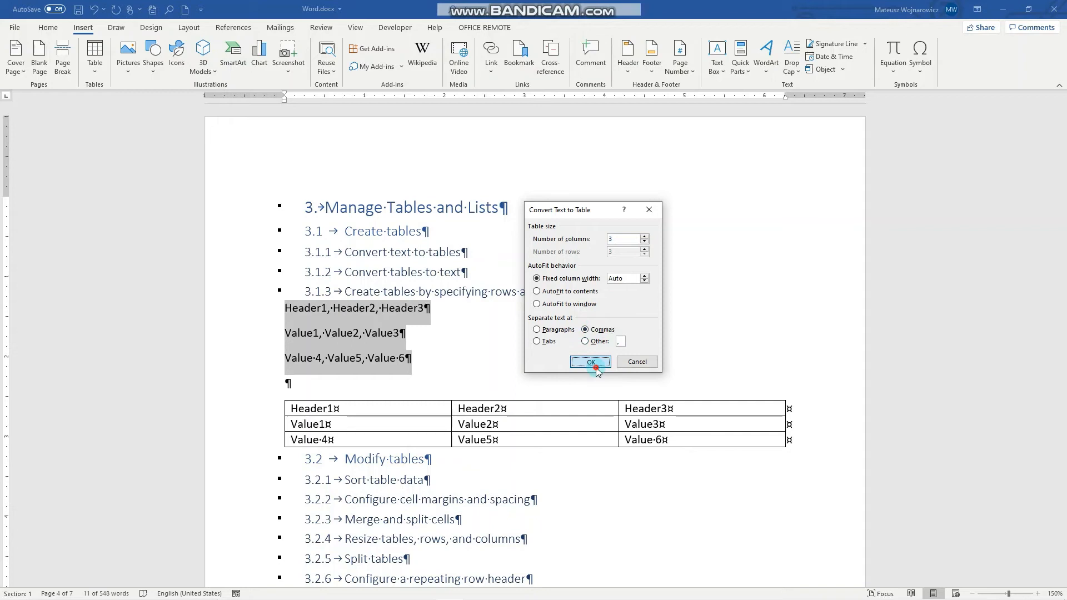
{"action": "left_click", "coordinate": [588, 361]}
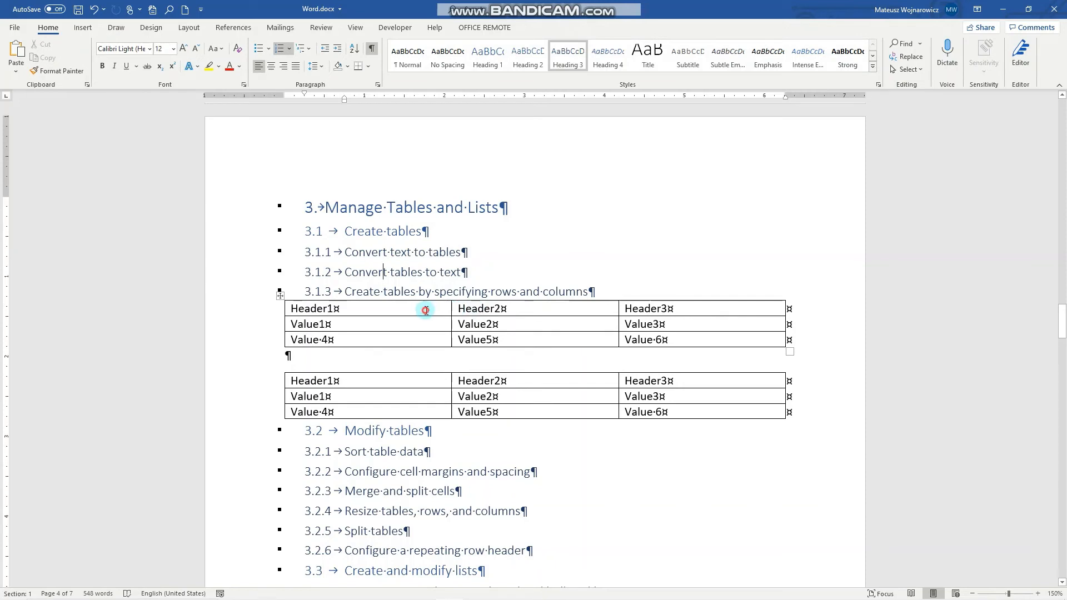
Step: Convert the upper table to text with Commas as the separator
{"action": "left_click", "coordinate": [378, 312]}
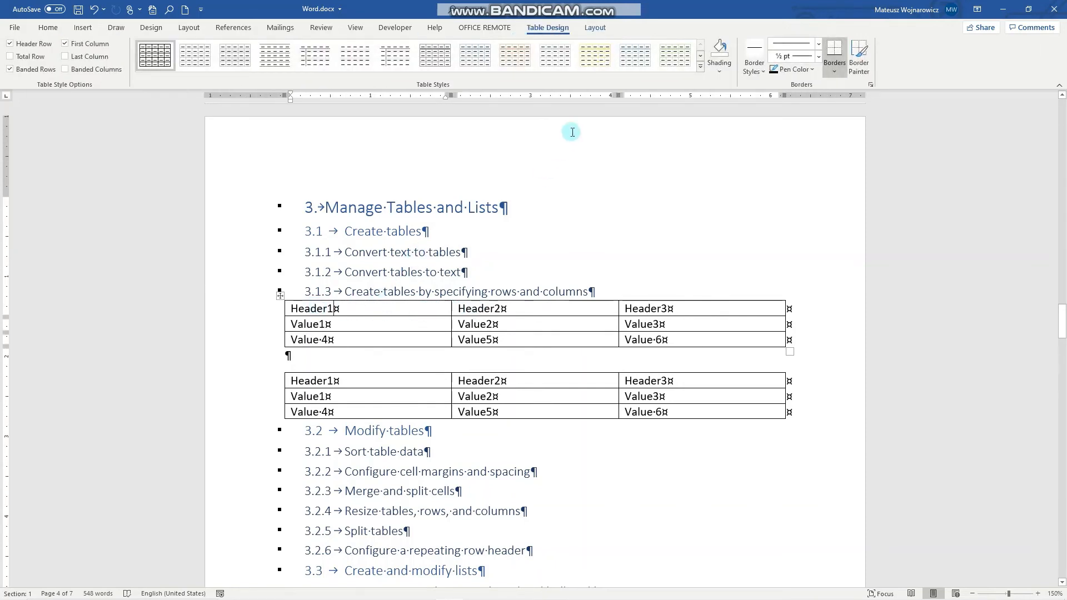
{"action": "left_click", "coordinate": [594, 27]}
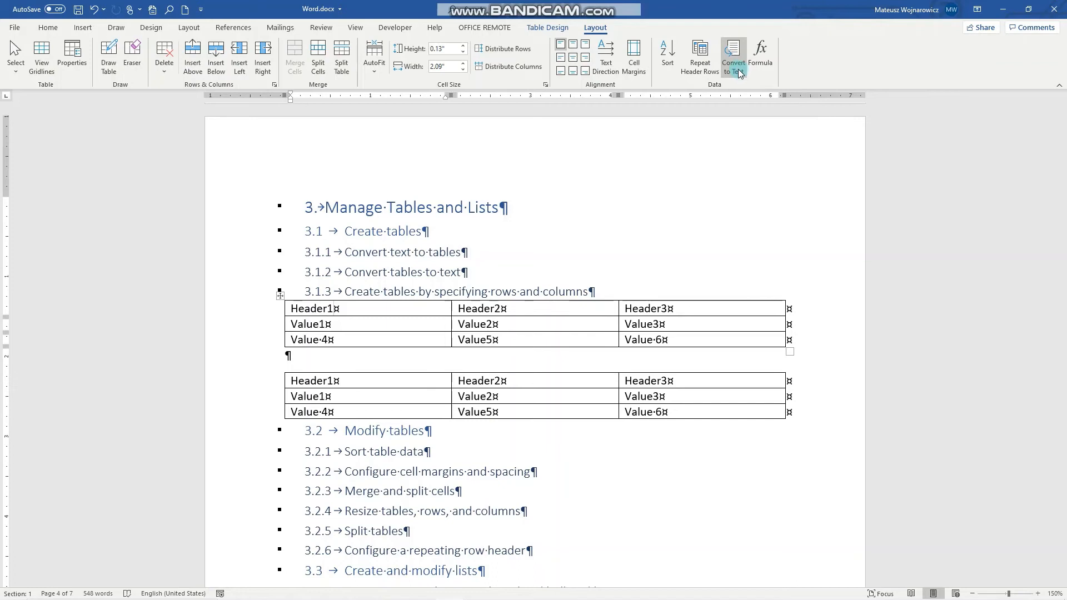
{"action": "left_click", "coordinate": [732, 56]}
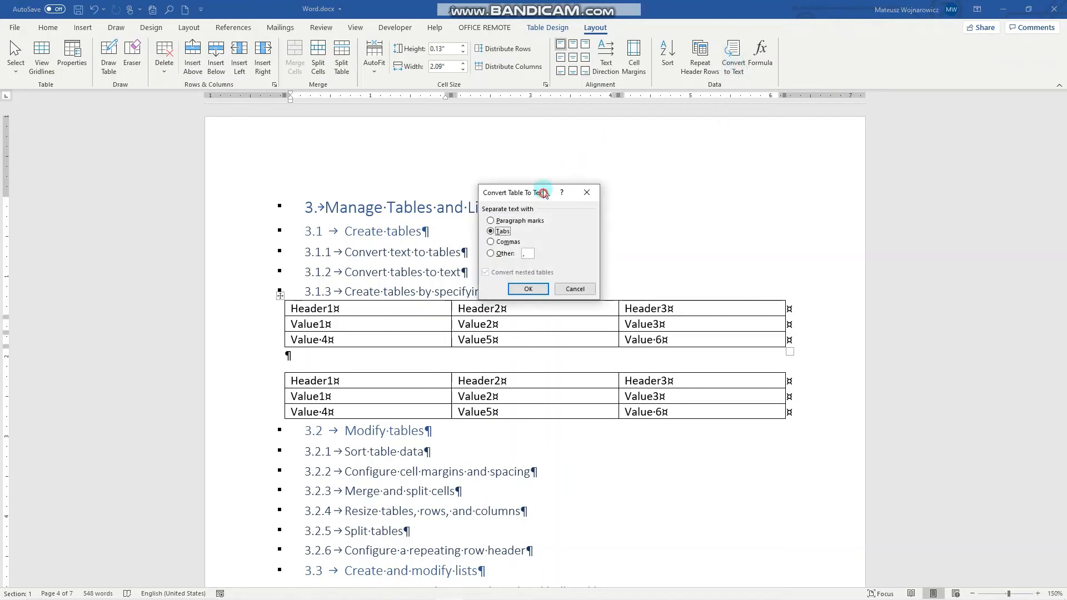
{"action": "left_click_drag", "start_coordinate": [541, 193], "coordinate": [483, 197]}
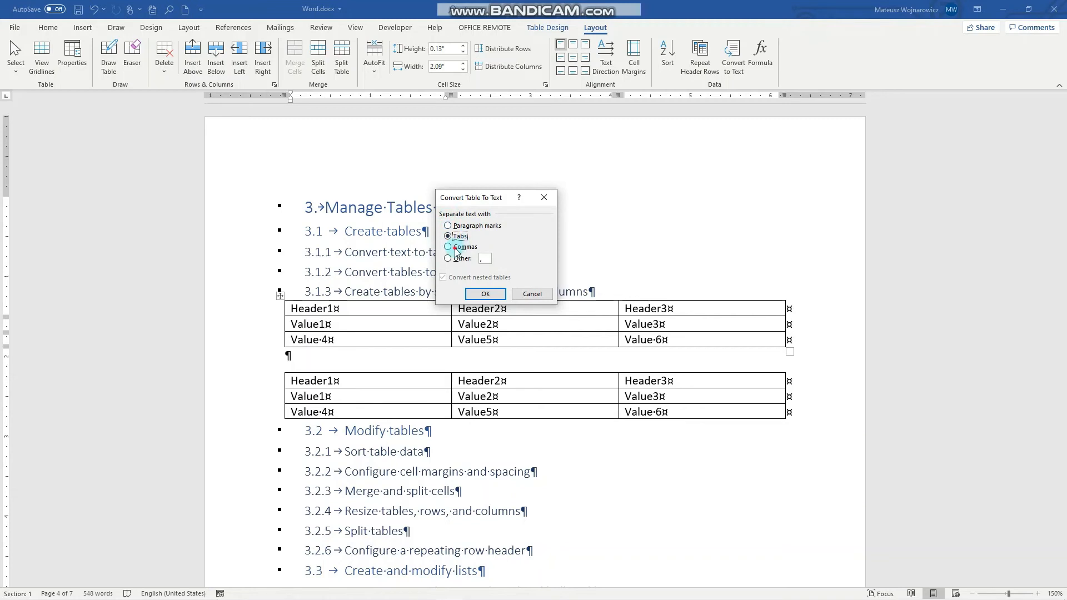
{"action": "left_click", "coordinate": [447, 246]}
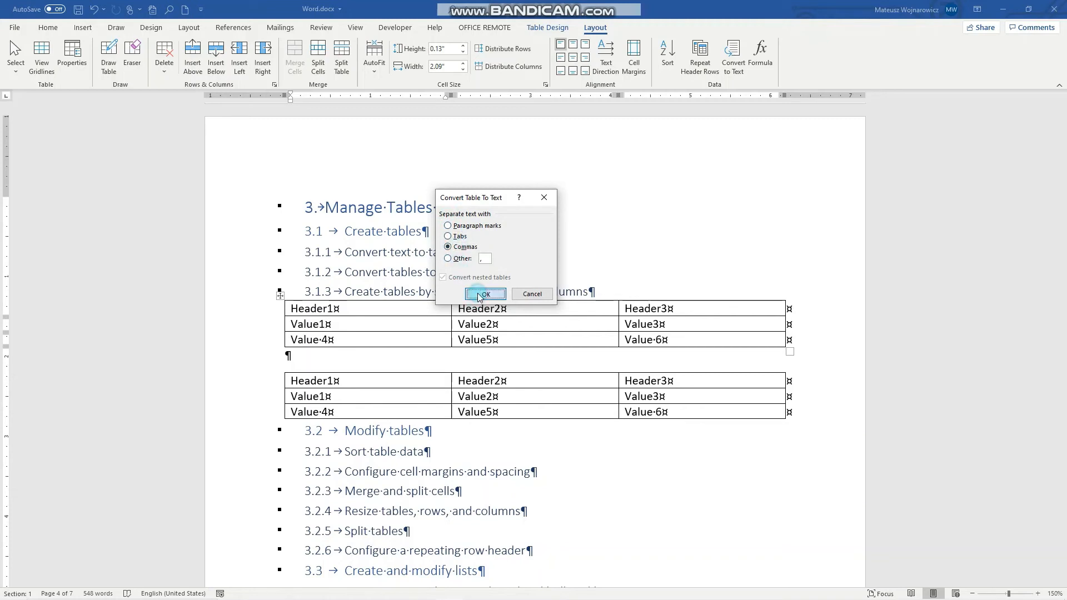
{"action": "left_click", "coordinate": [484, 294]}
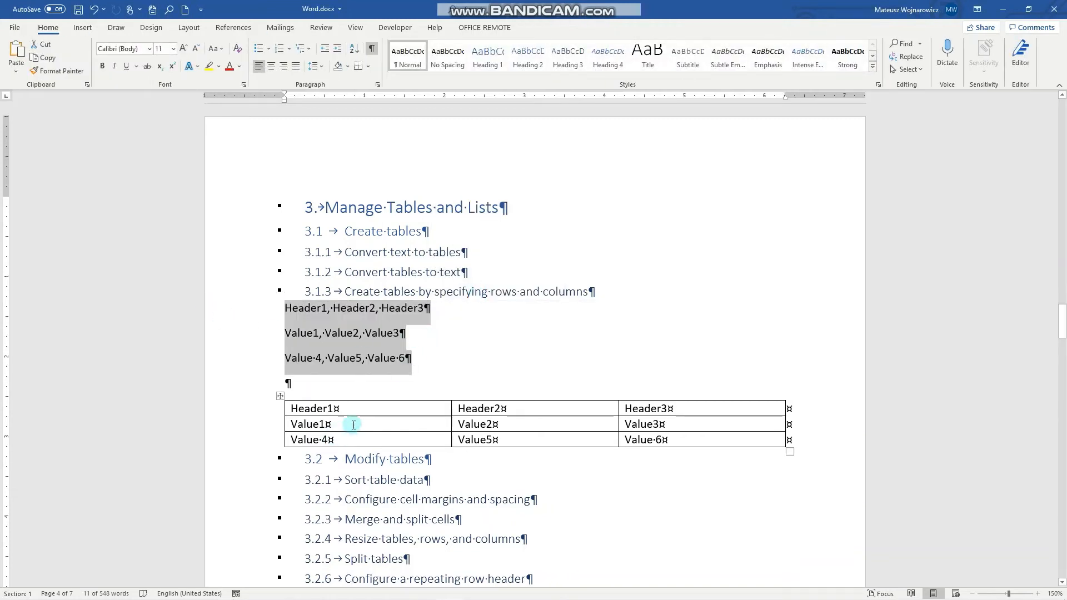
{"action": "left_click", "coordinate": [354, 424]}
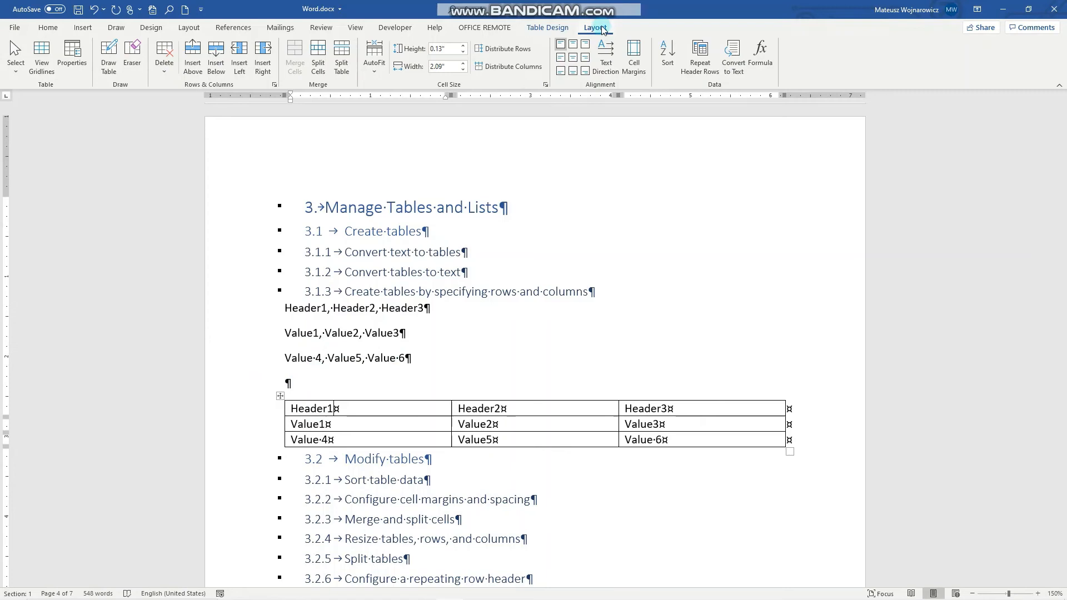
Step: Convert the lower table to text, keeping Tabs as the separator
{"action": "left_click", "coordinate": [733, 55]}
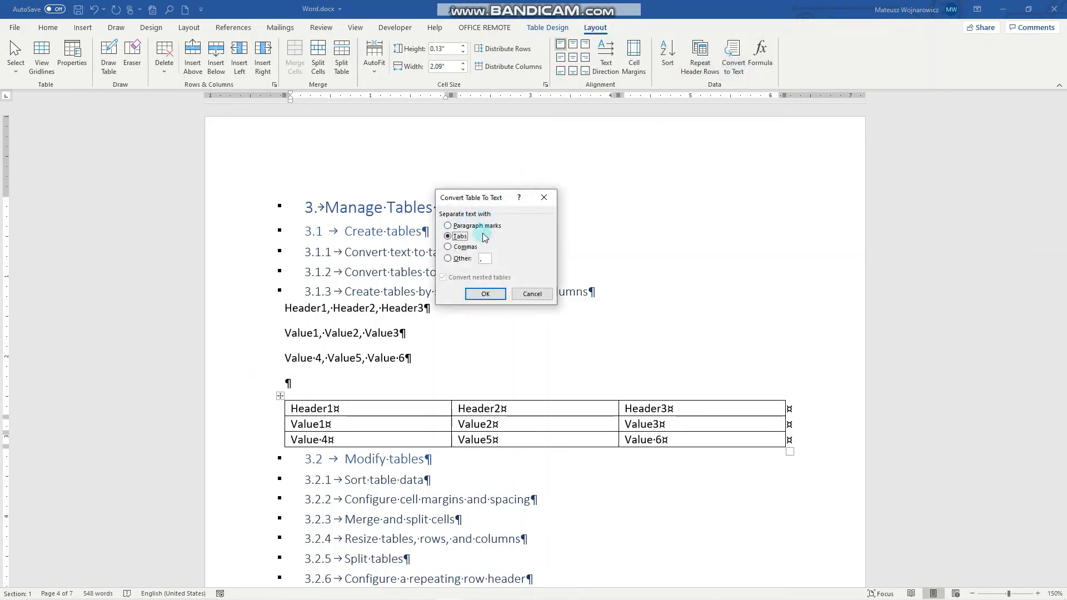
{"action": "left_click", "coordinate": [485, 293]}
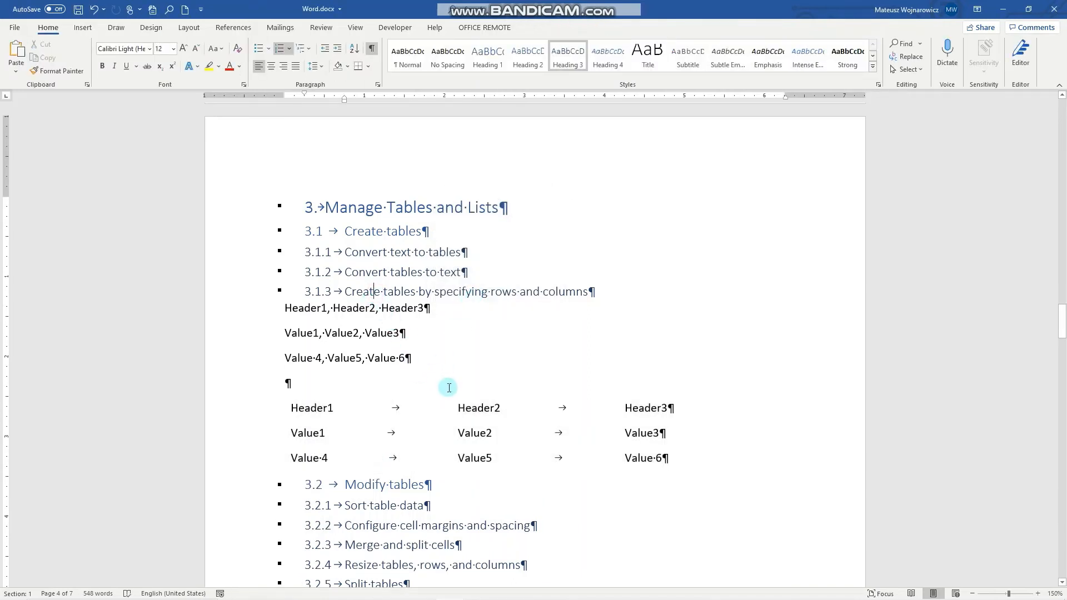
{"action": "mouse_move", "coordinate": [307, 383]}
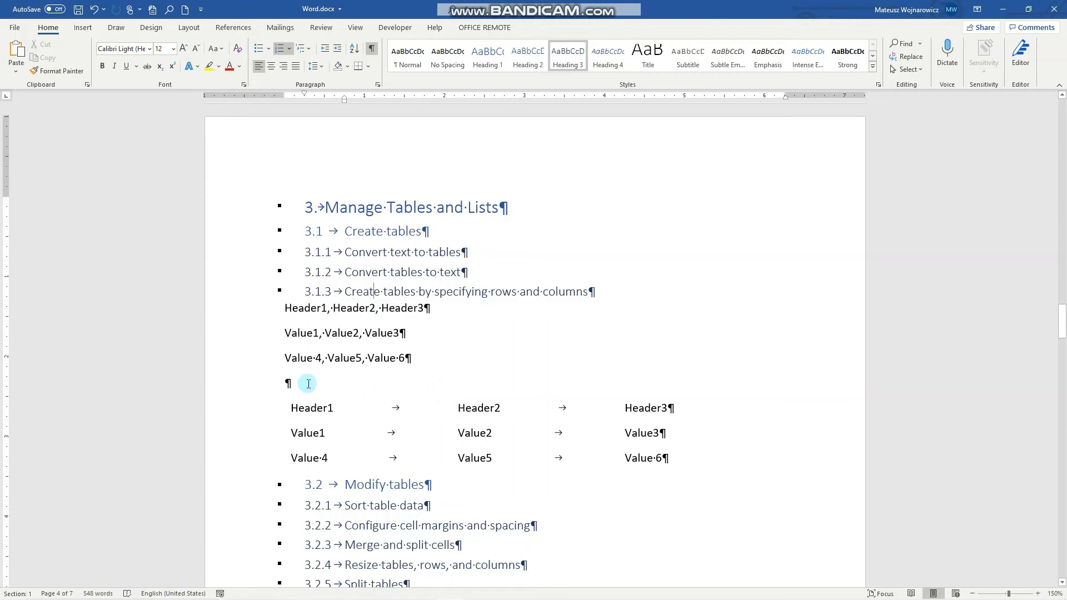
Step: Use Insert Table to add a 5-column, 2-row table on the blank line
{"action": "left_click", "coordinate": [82, 27]}
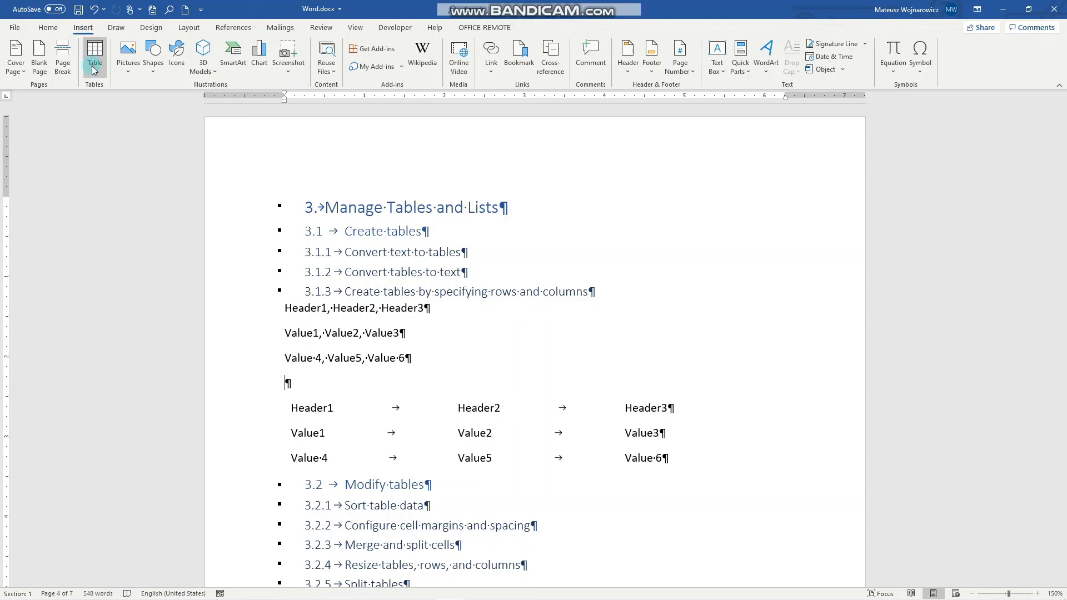
{"action": "left_click", "coordinate": [94, 56]}
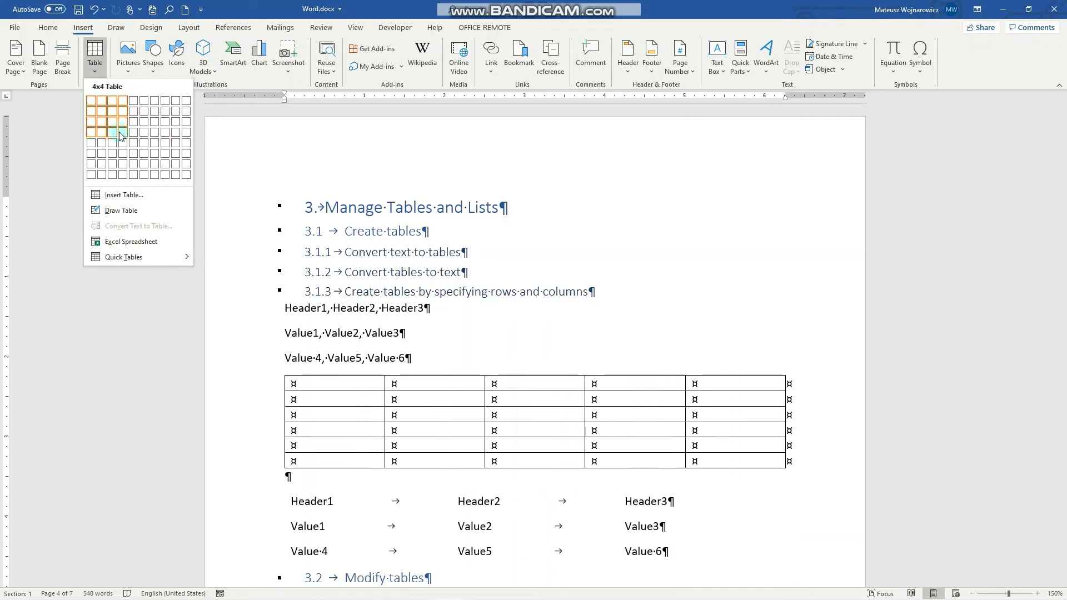
{"action": "left_click", "coordinate": [123, 195]}
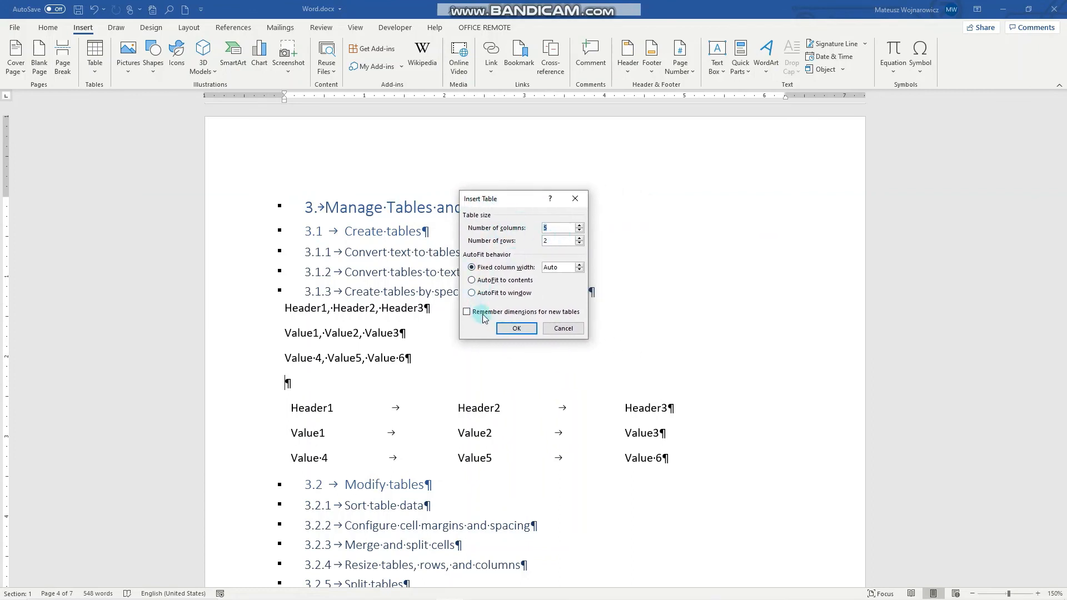
{"action": "left_click", "coordinate": [515, 328]}
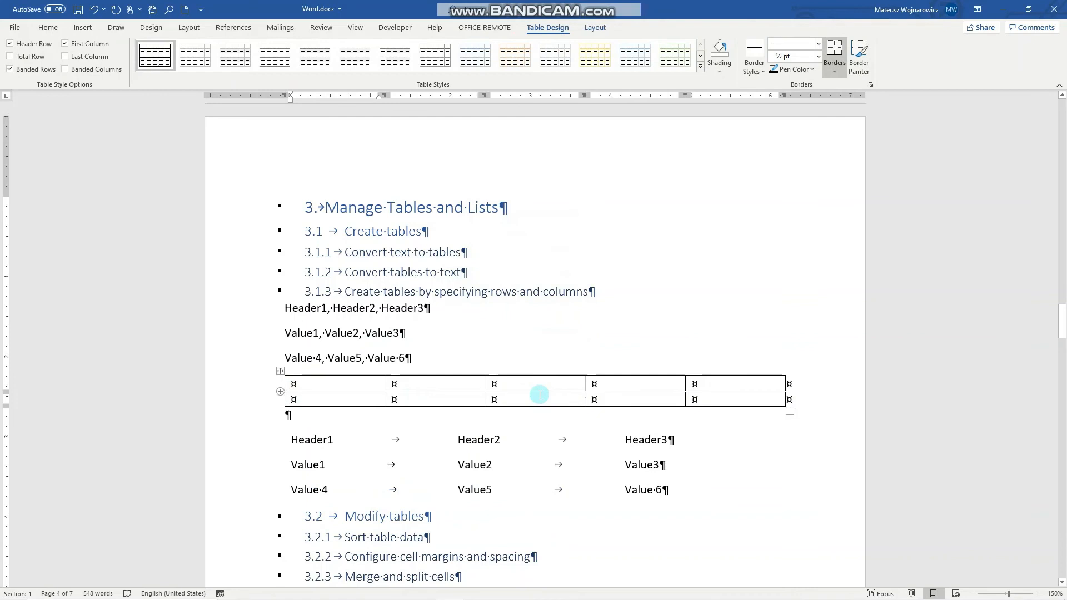